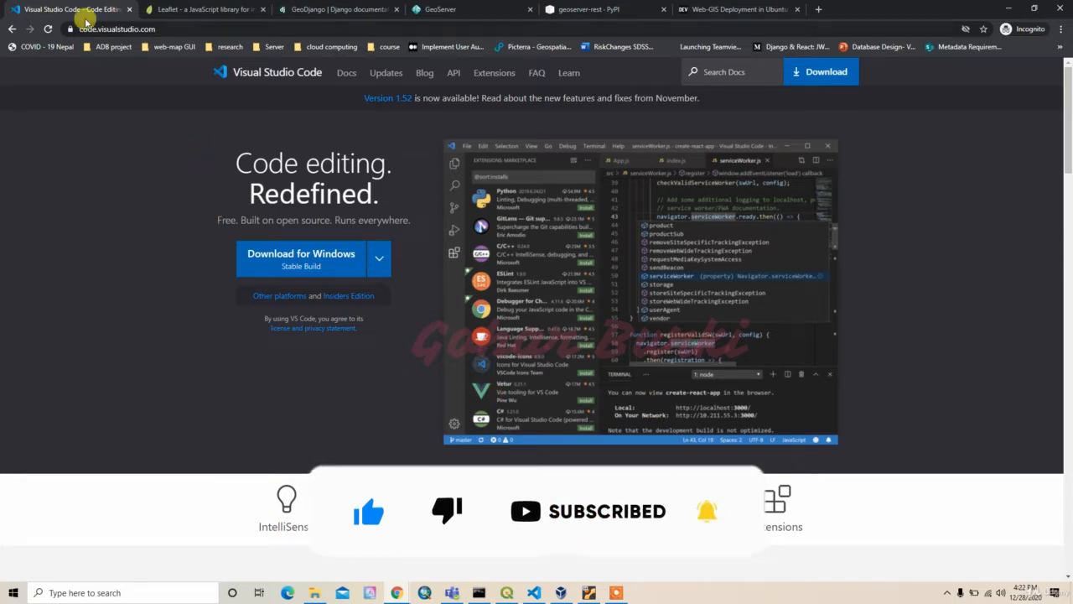
Show the Leaflet homepage and scroll to its example map and sample marker-popup code.
{"action": "left_click", "coordinate": [205, 9]}
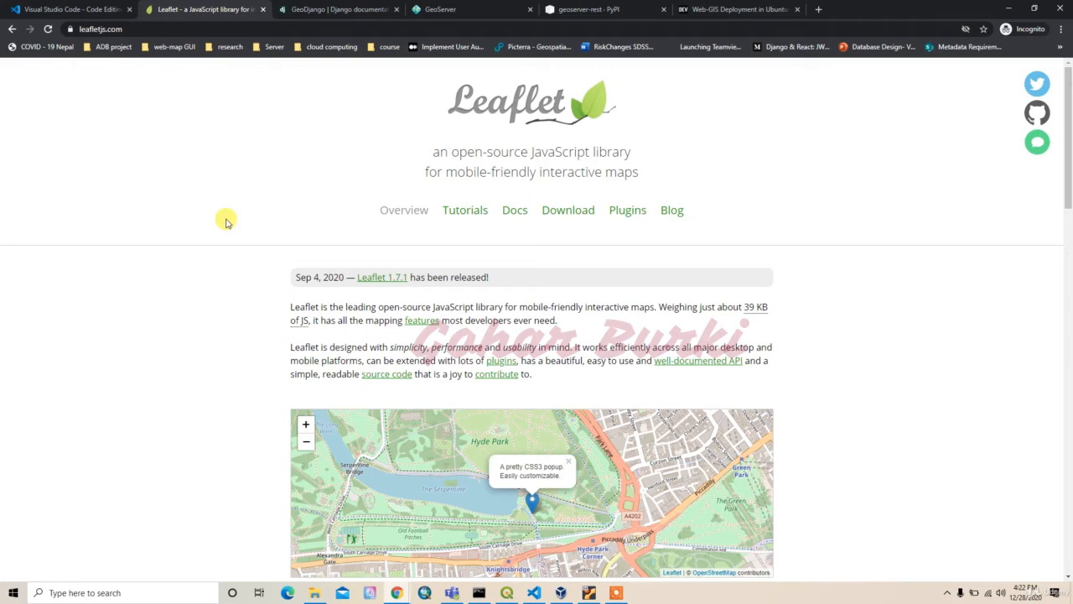
{"action": "mouse_move", "coordinate": [260, 334]}
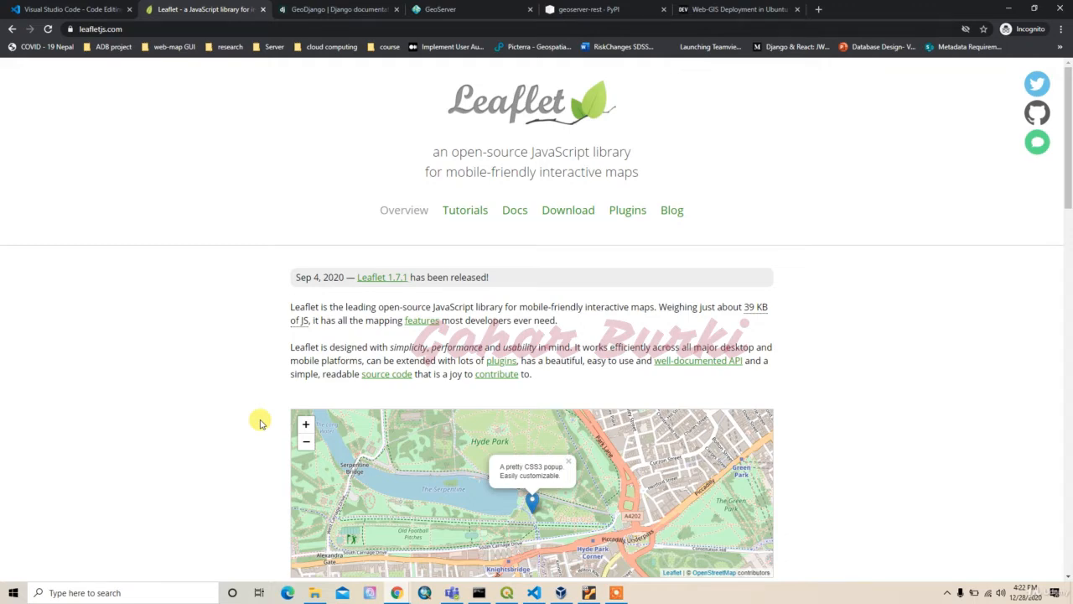
{"action": "scroll", "scroll_direction": "down", "scroll_amount": 3}
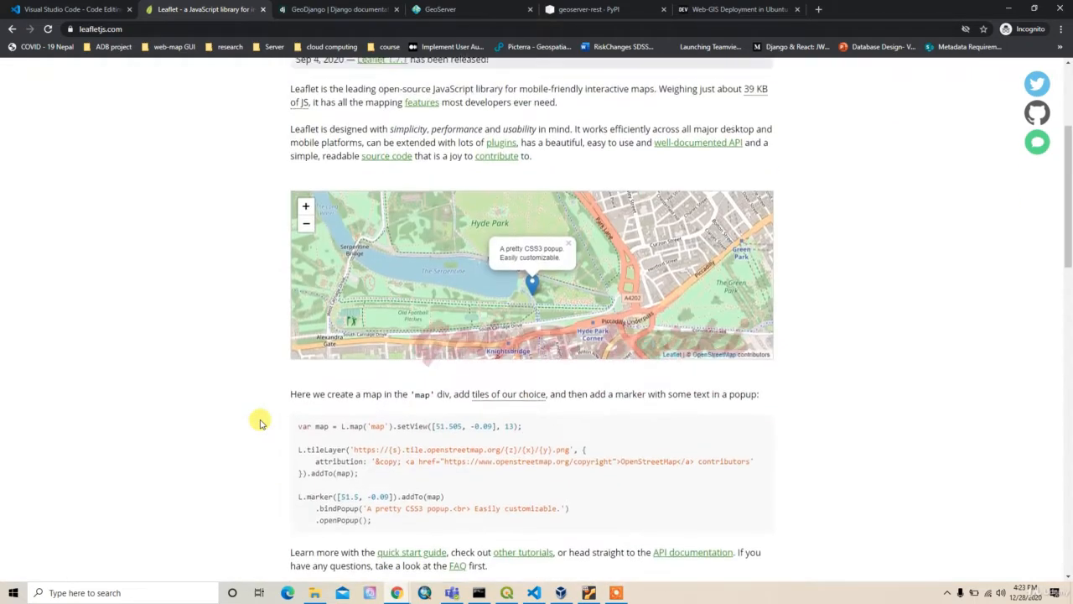
{"action": "scroll", "scroll_direction": "up", "scroll_amount": 3}
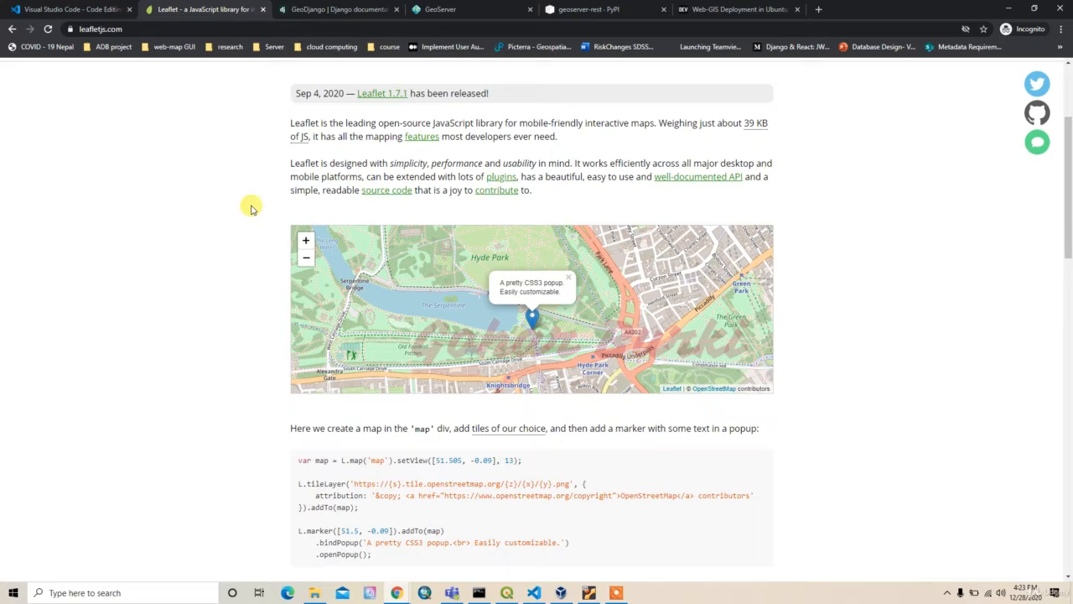
Show the GeoDjango docs page and skim its tutorial, installation and model API topics.
{"action": "left_click", "coordinate": [335, 9]}
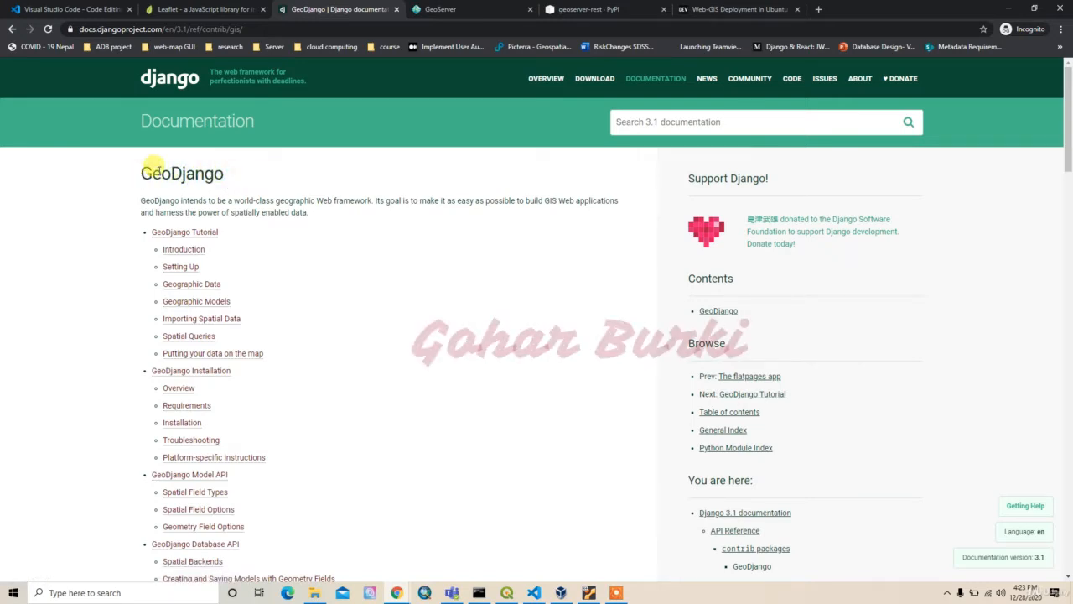
{"action": "scroll", "scroll_direction": "down", "scroll_amount": 3}
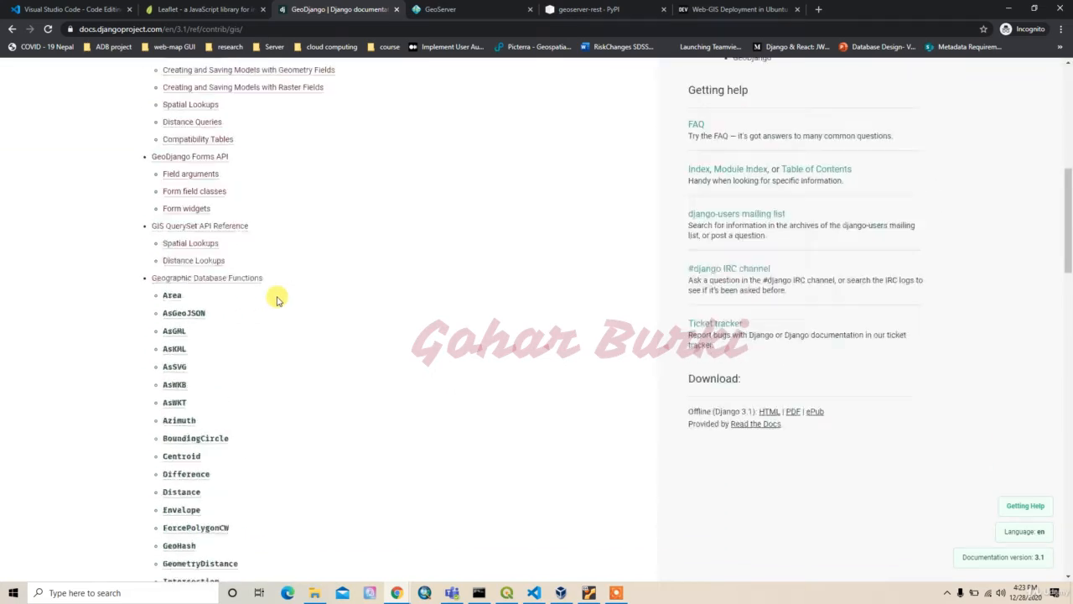
{"action": "scroll", "scroll_direction": "up", "scroll_amount": 3}
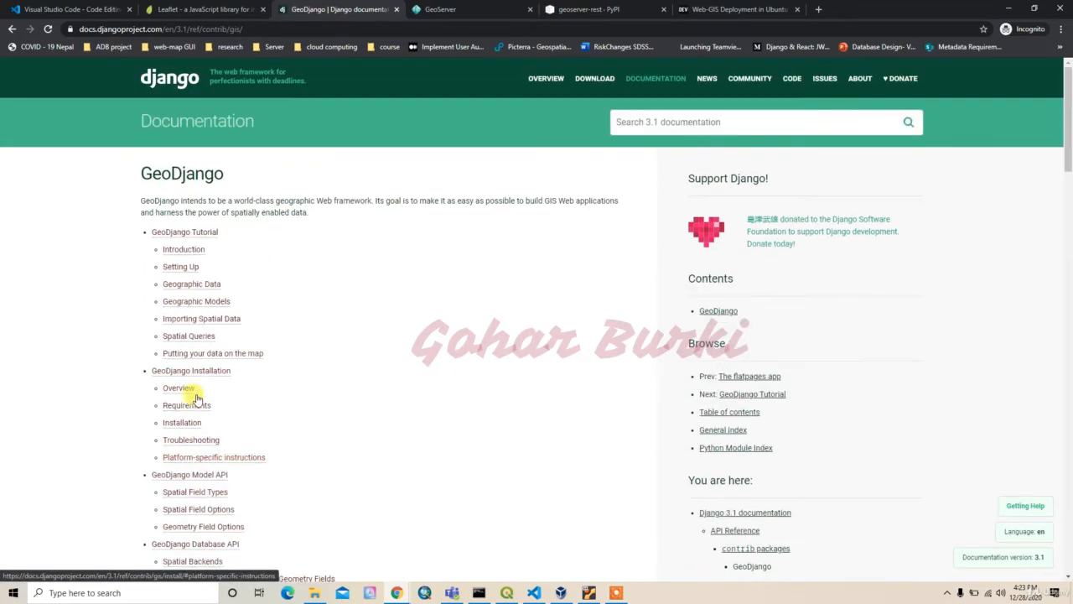
{"action": "mouse_move", "coordinate": [201, 317]}
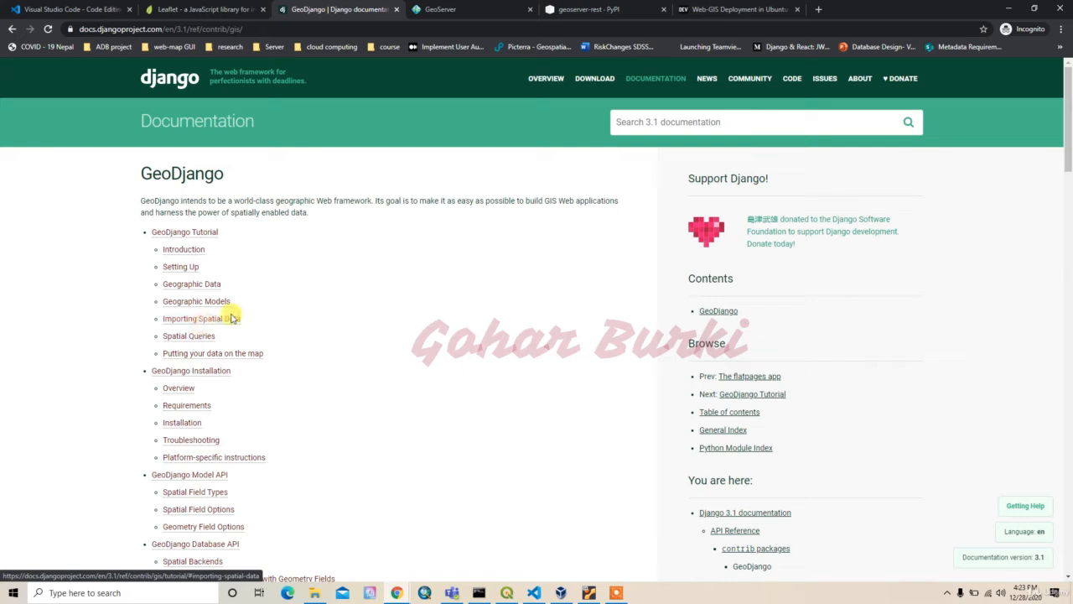
Review the GeoServer homepage, then show the geoserver-rest PyPI page with its pip install command.
{"action": "left_click", "coordinate": [444, 9]}
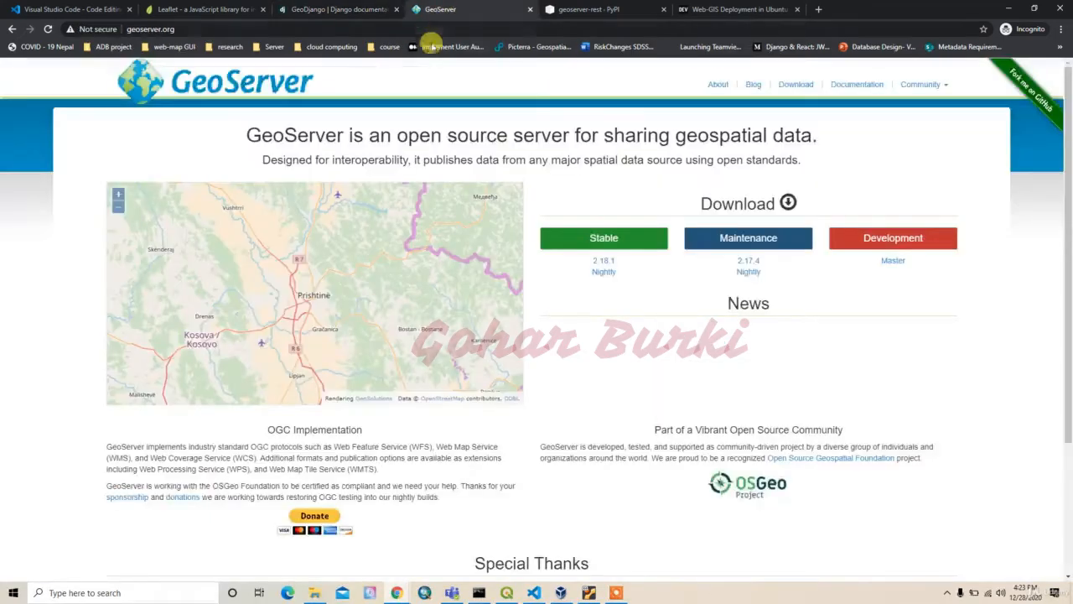
{"action": "mouse_move", "coordinate": [572, 204]}
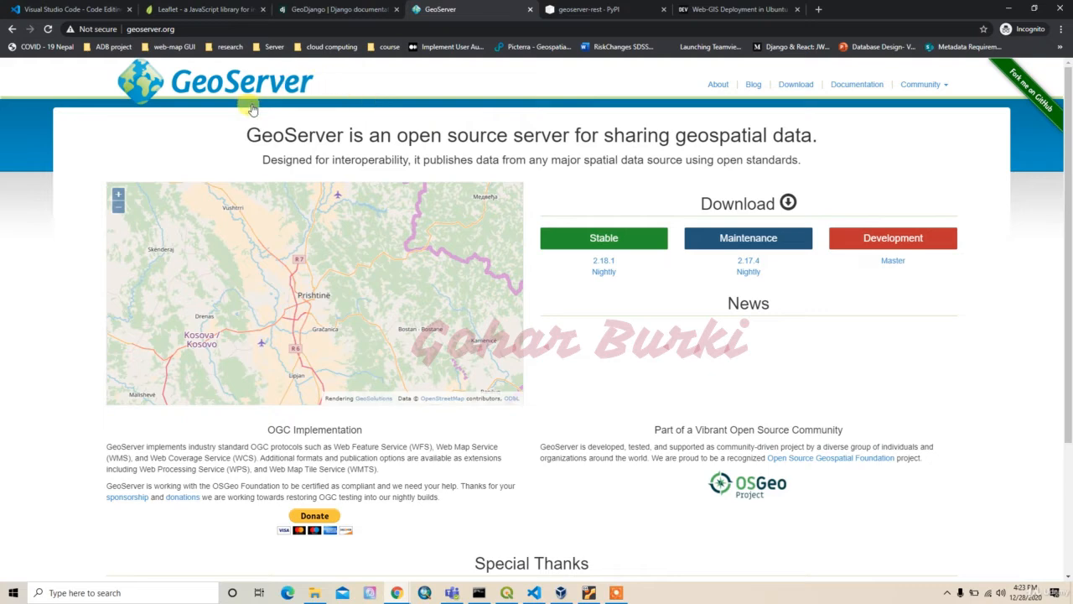
{"action": "mouse_move", "coordinate": [564, 371]}
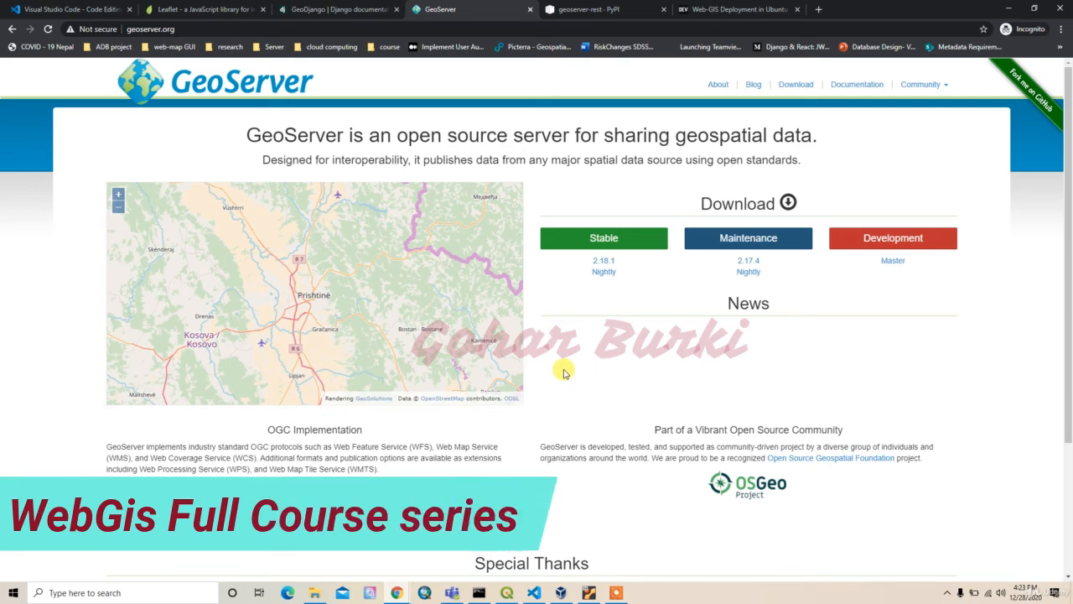
{"action": "left_click", "coordinate": [591, 9]}
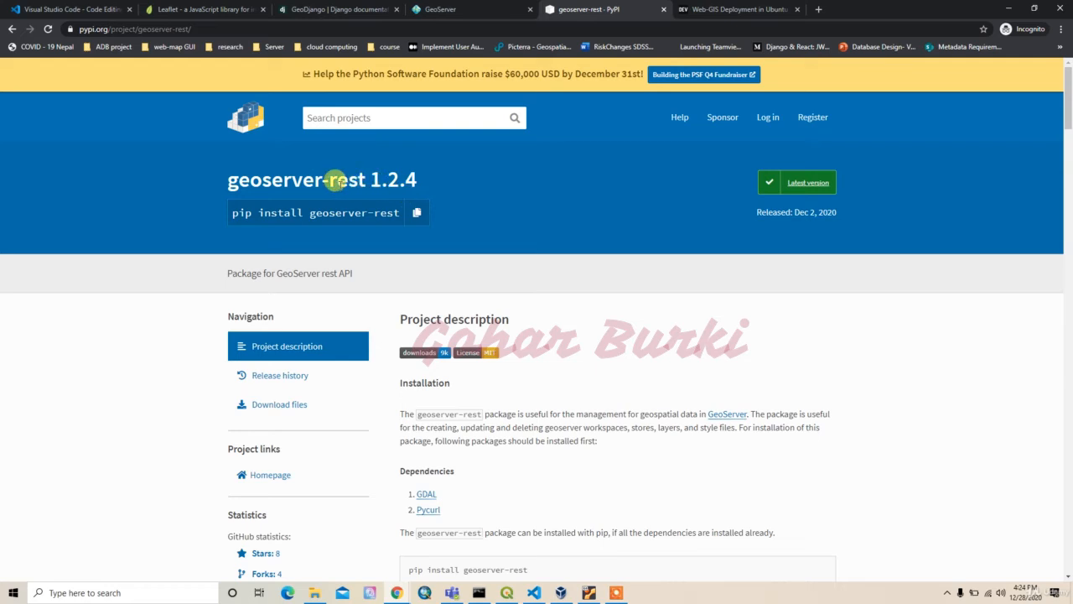
Show the DEV article on deploying Web-GIS to Ubuntu with Nginx, Tomcat and PostGIS.
{"action": "left_click", "coordinate": [736, 9]}
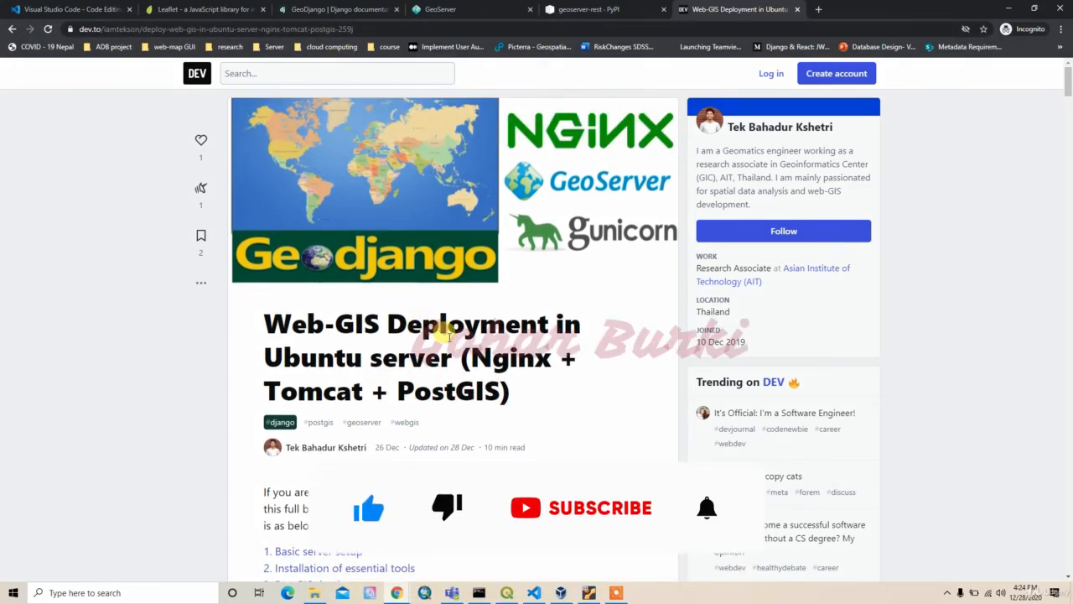
{"action": "scroll", "scroll_direction": "down", "scroll_amount": 3}
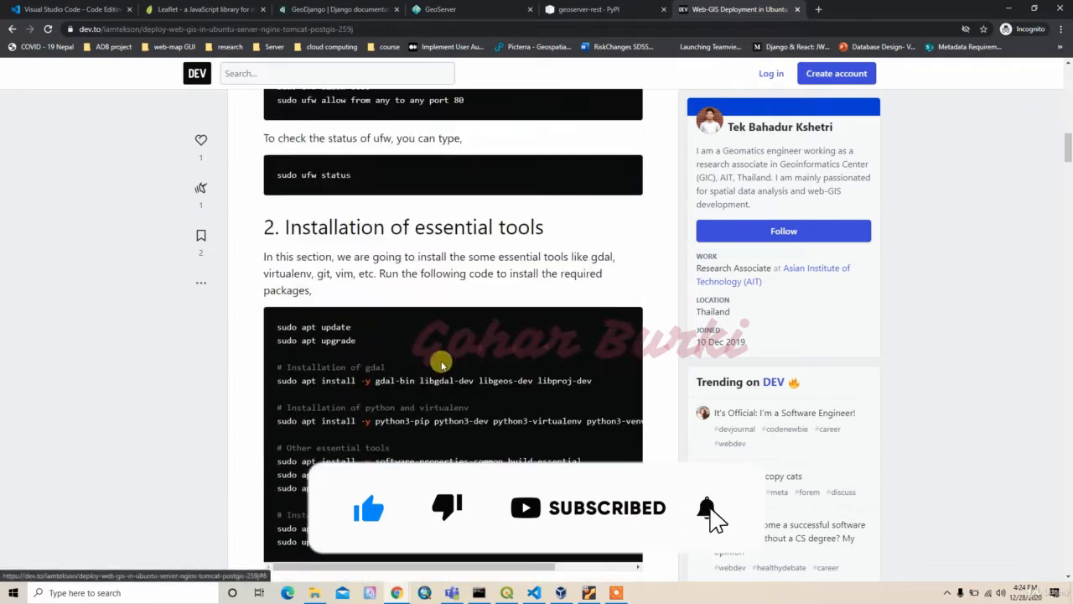
{"action": "scroll", "scroll_direction": "down", "scroll_amount": 3}
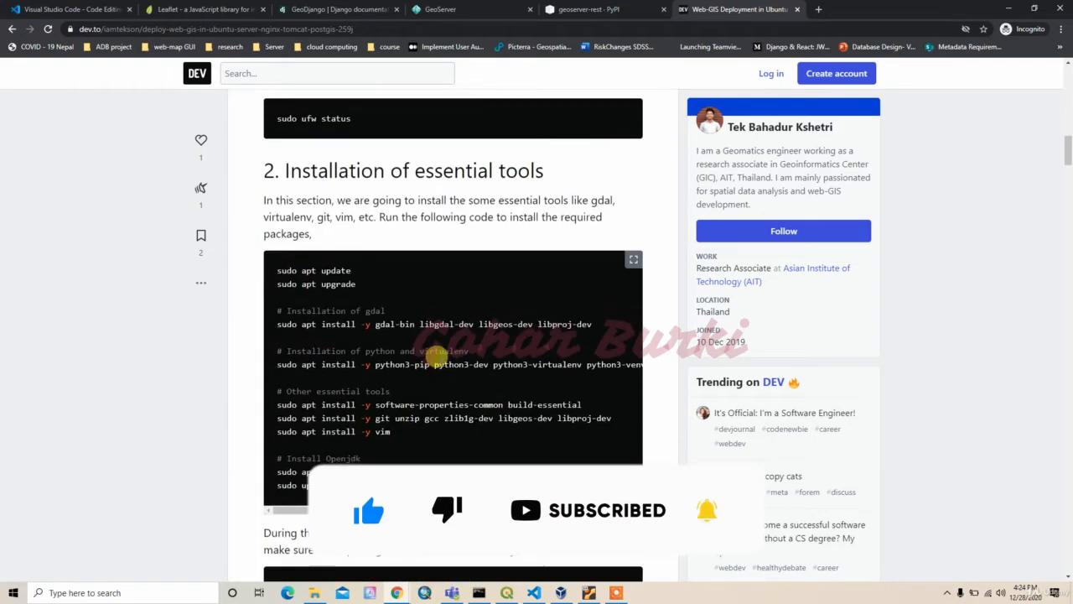
{"action": "scroll", "scroll_direction": "up", "scroll_amount": 3}
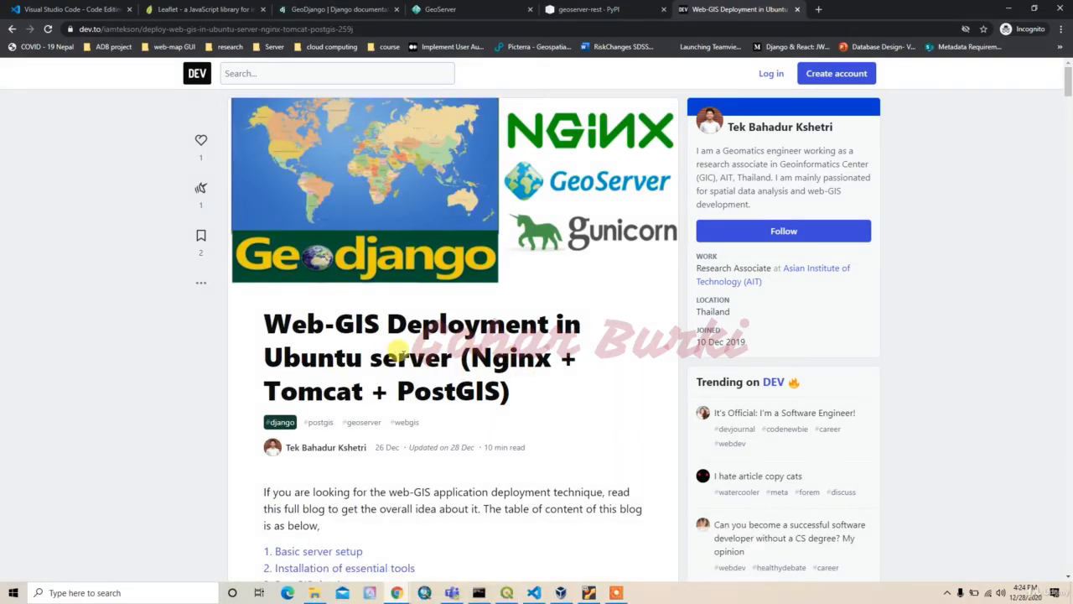
{"action": "mouse_move", "coordinate": [533, 399]}
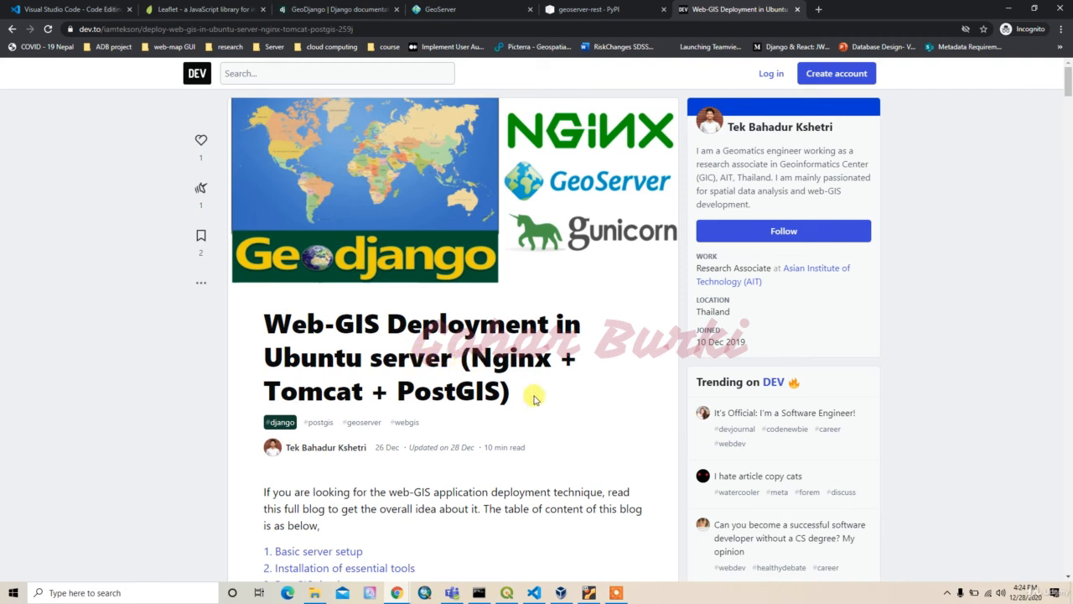